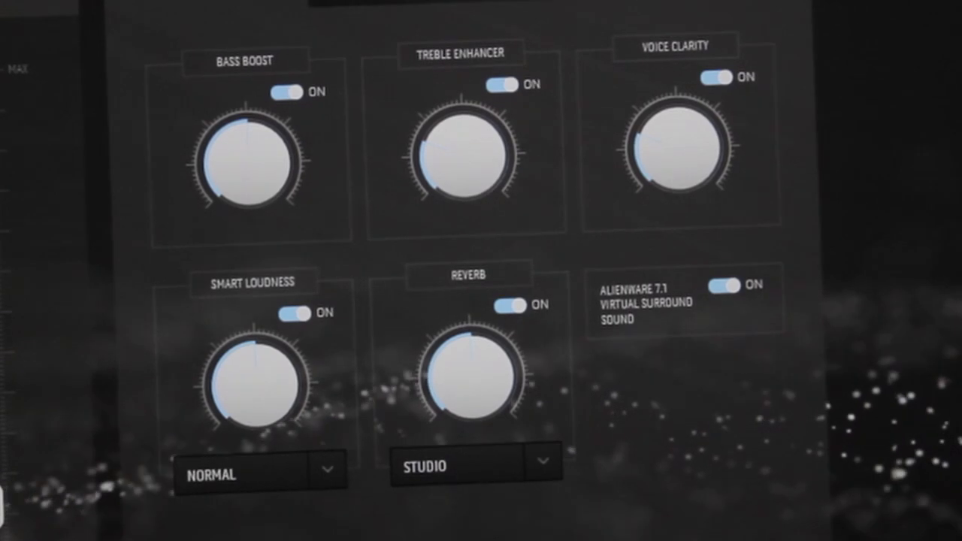
Step: Switch off Treble Enhancer and Reverb, leaving Bass Boost, Voice Clarity, Smart Loudness and surround on
{"action": "left_click", "coordinate": [510, 85]}
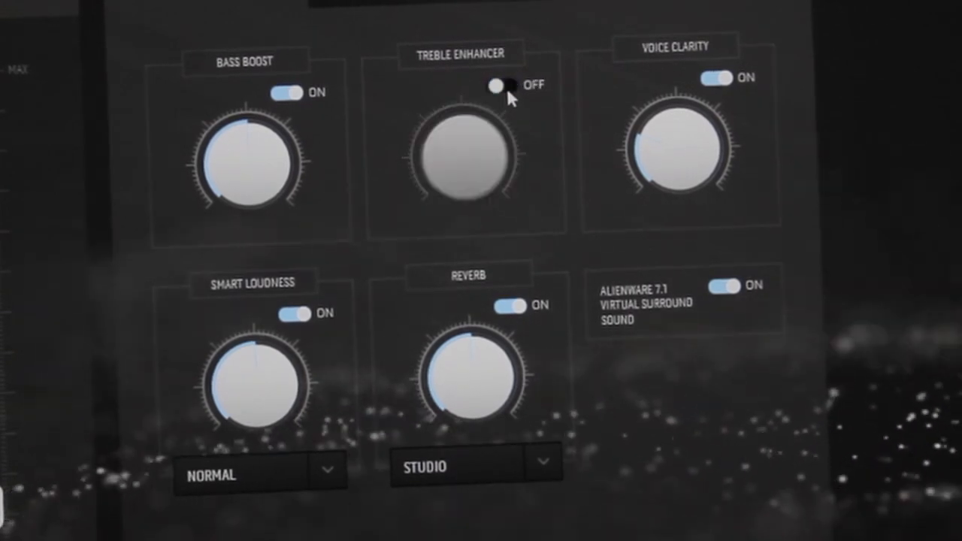
{"action": "left_click", "coordinate": [517, 305]}
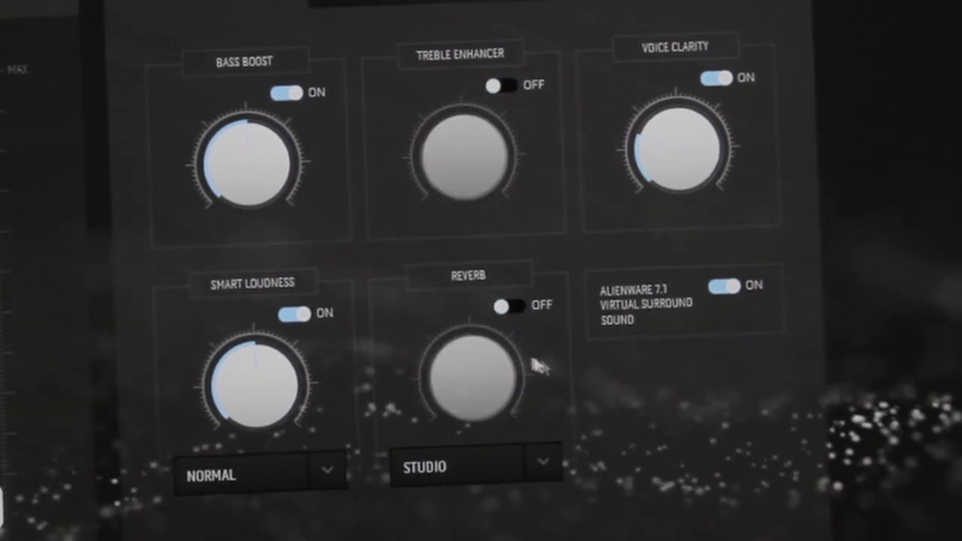